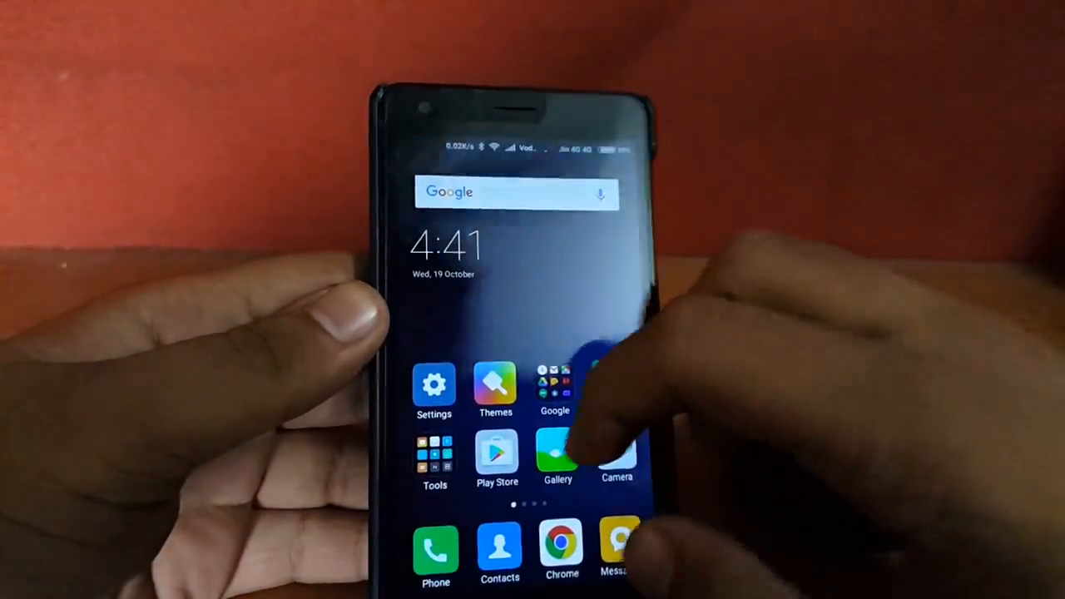
Reach the Play Store listing for Mi Band 2 Func Button and install it.
scroll(left, 3)
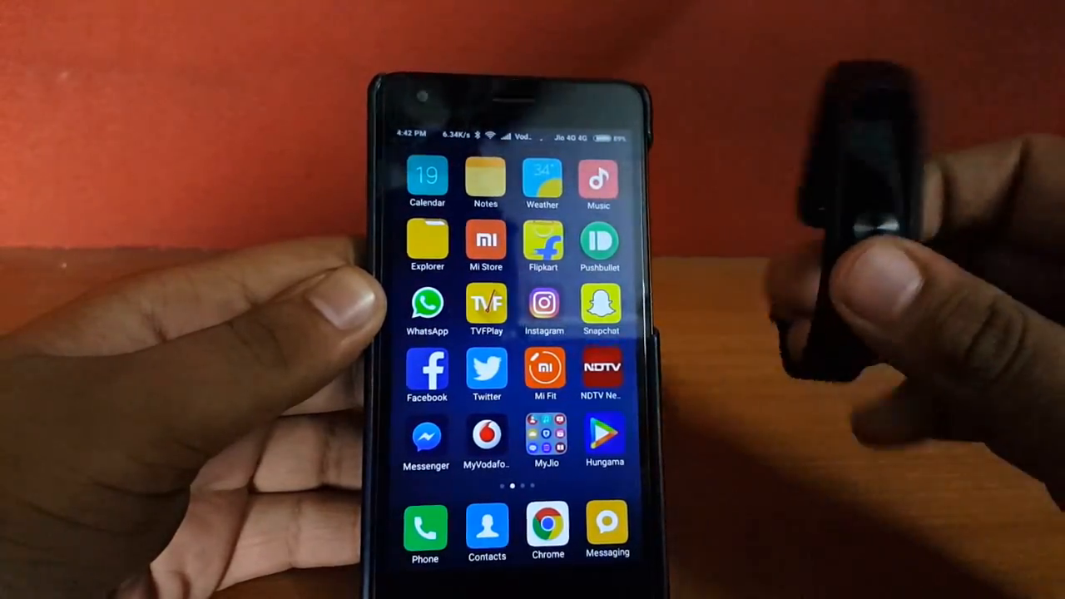
click(485, 243)
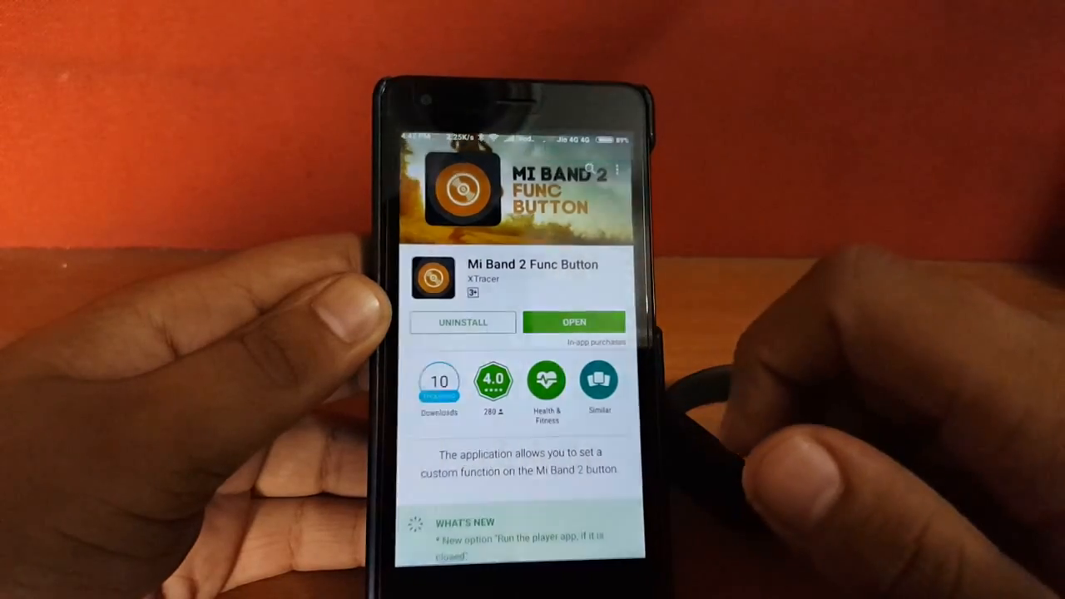
Save the band's MAC address, connect the band and return to the control app.
click(573, 322)
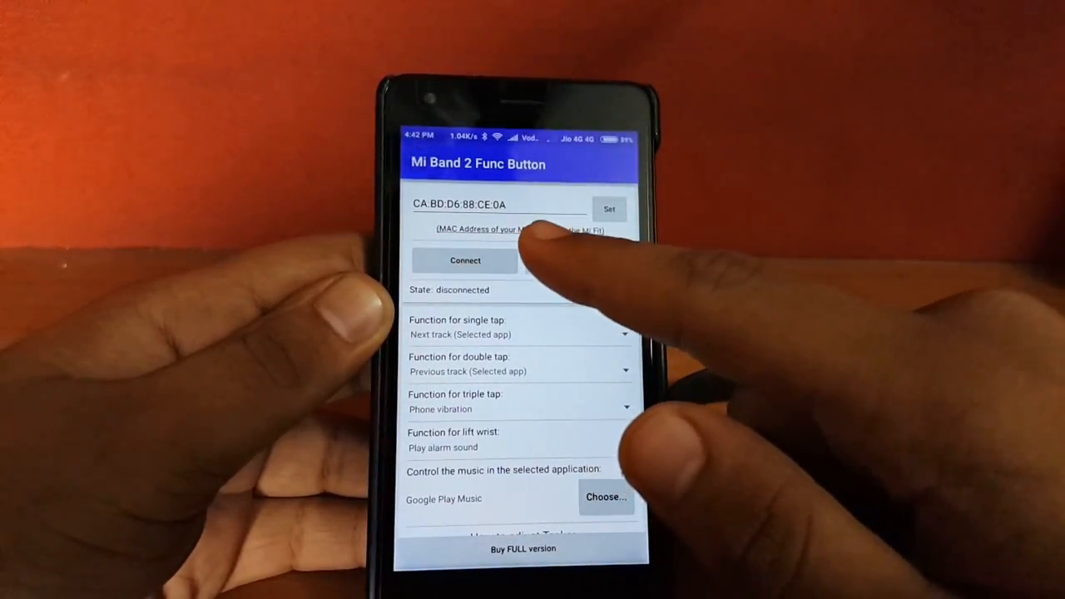
click(466, 259)
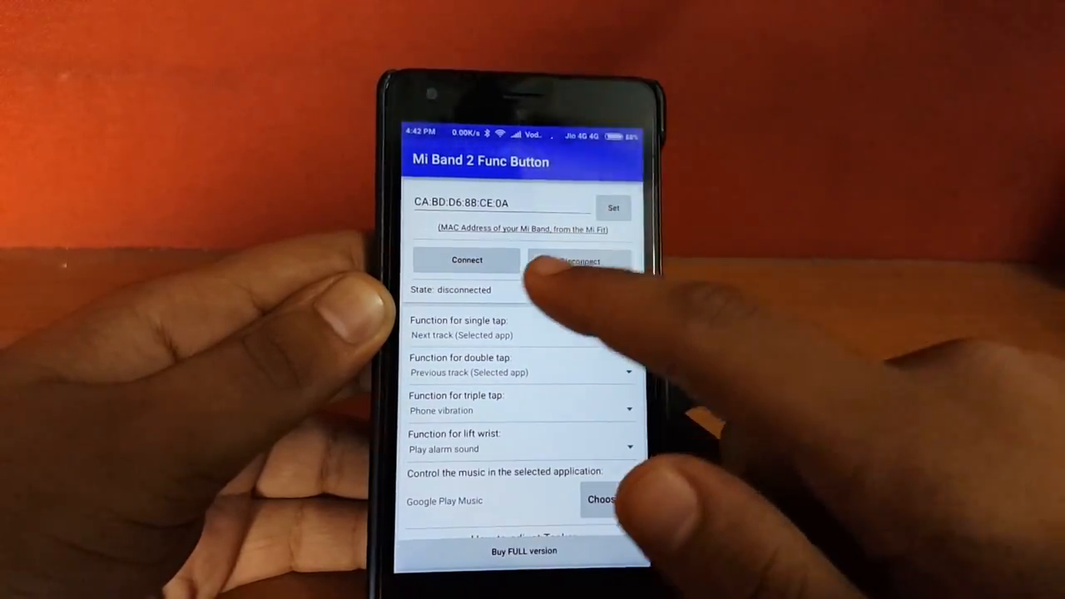
click(466, 259)
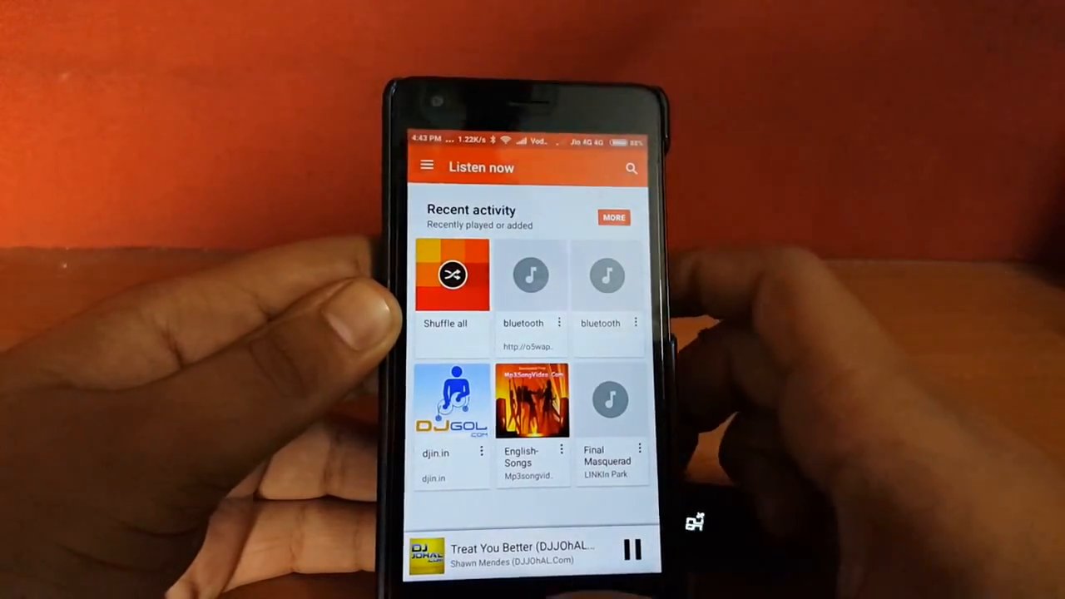
click(629, 548)
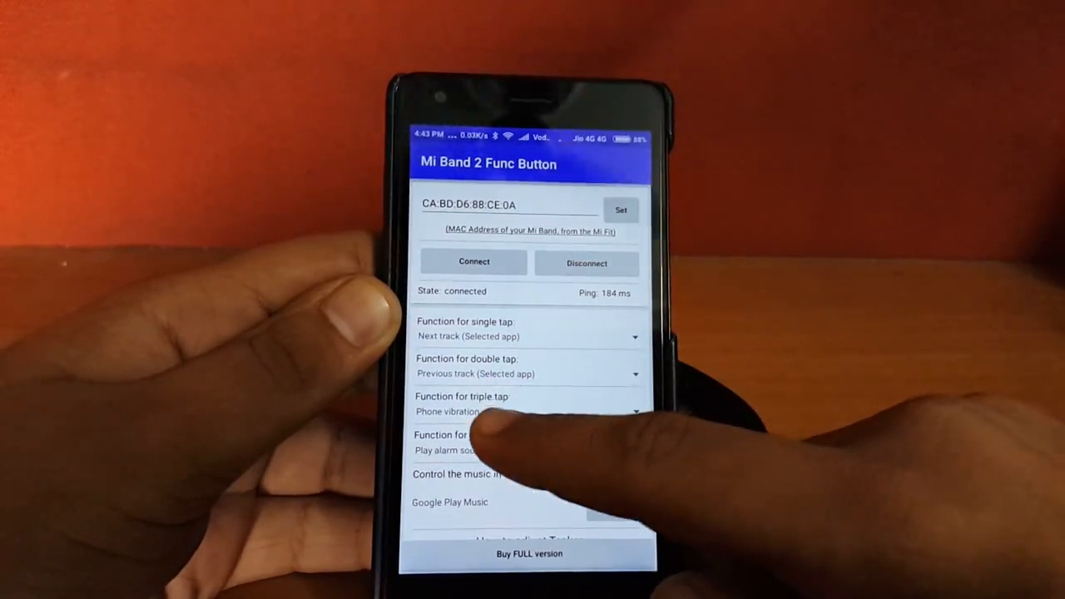
Assign a Google Play Music playback action to a band gesture.
scroll(down, 3)
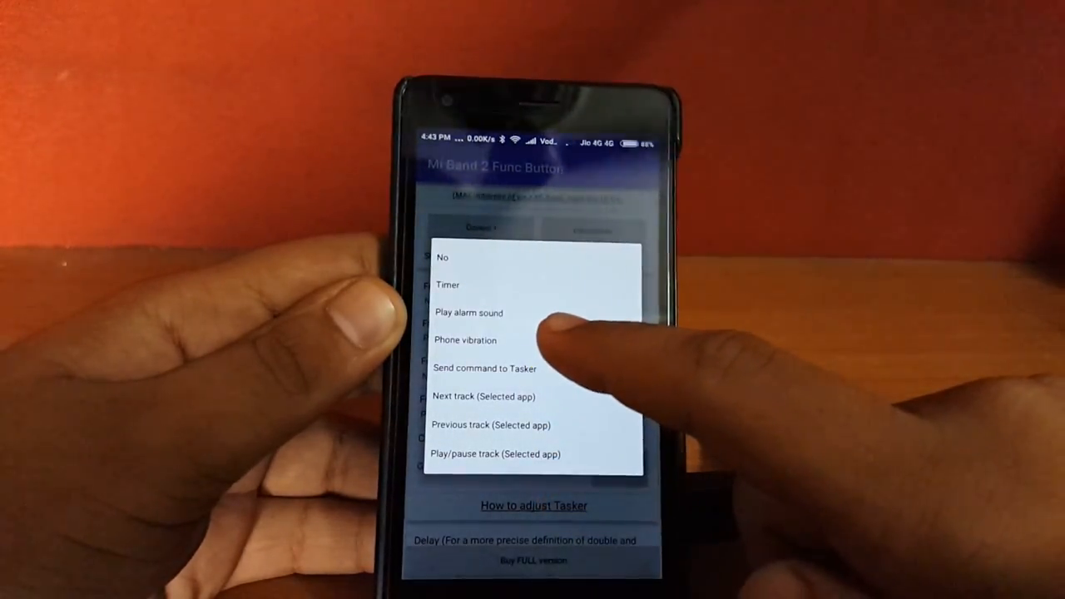
click(484, 396)
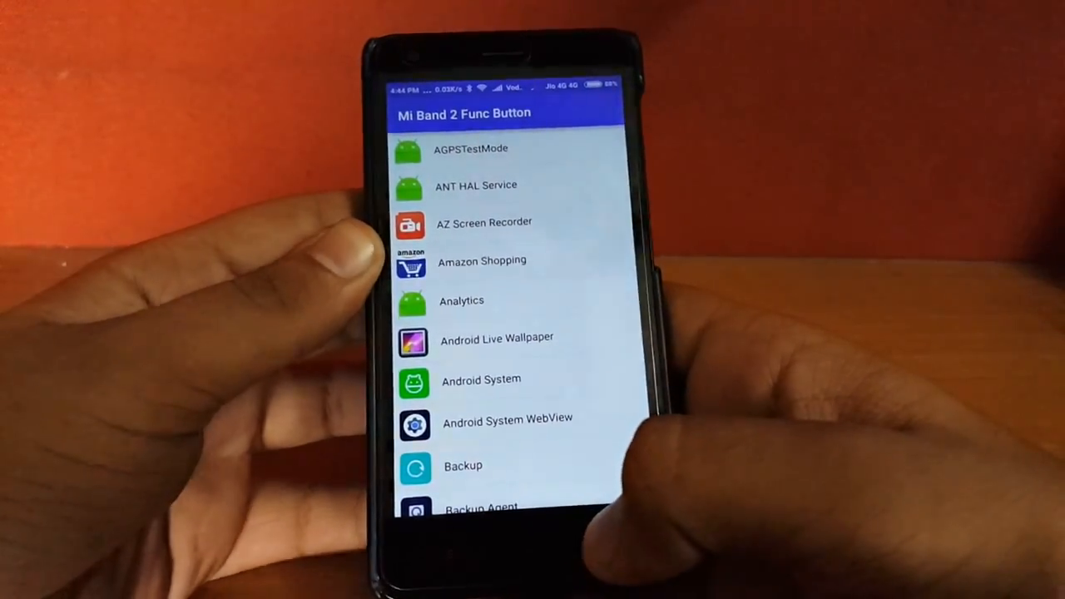
scroll(down, 3)
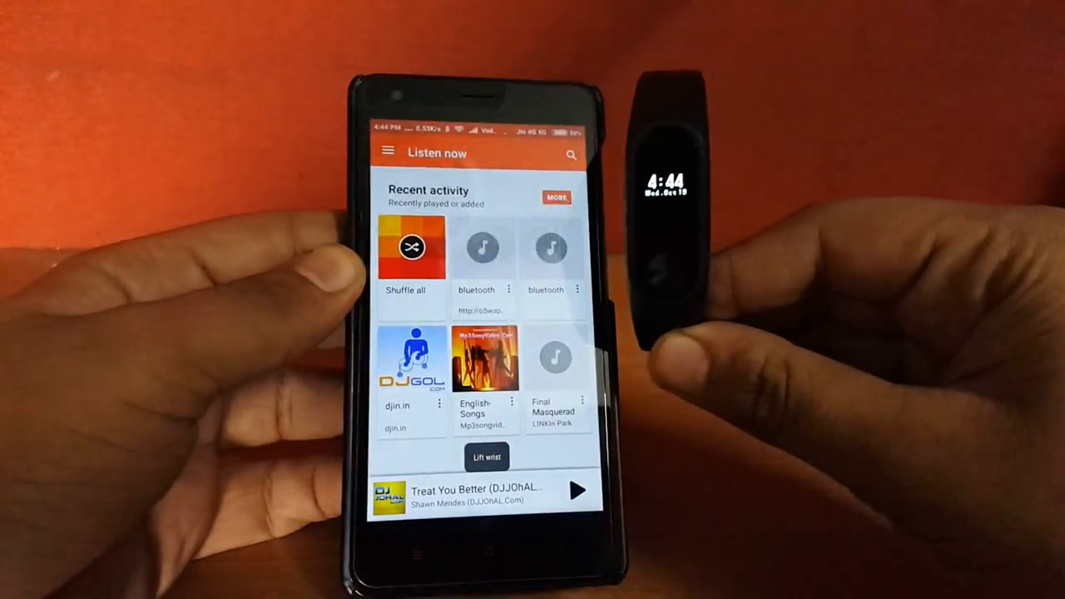
Show the Songs library and resume playing the Major Lazer track.
click(579, 490)
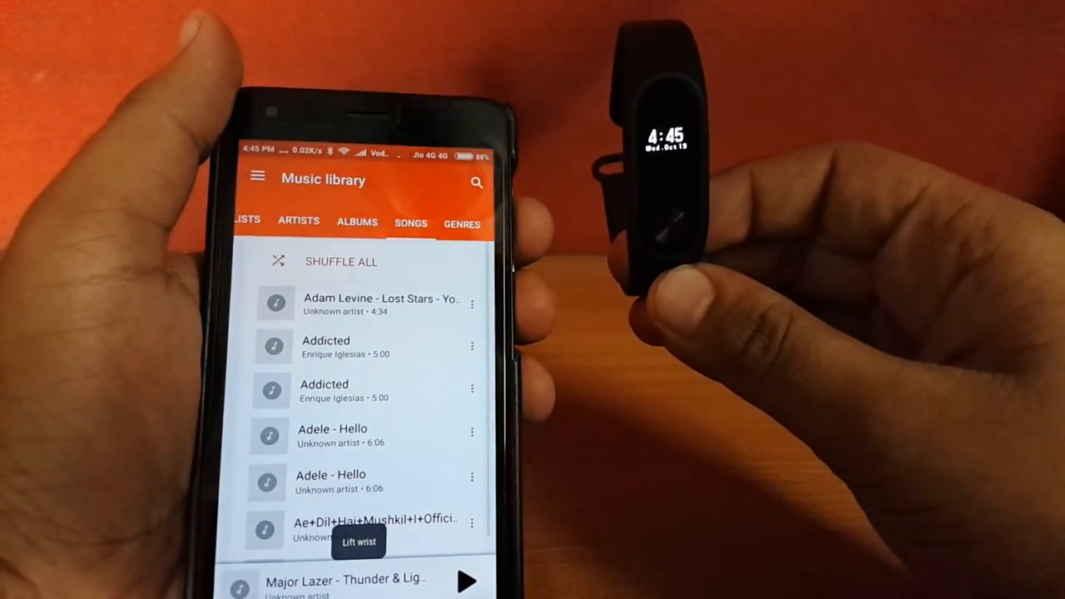
click(466, 580)
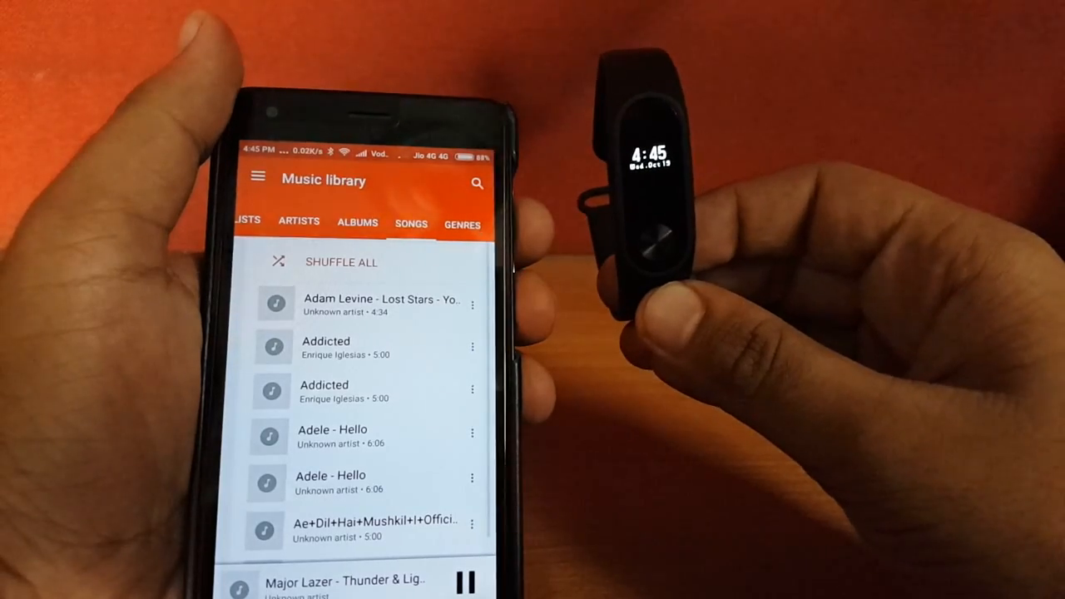